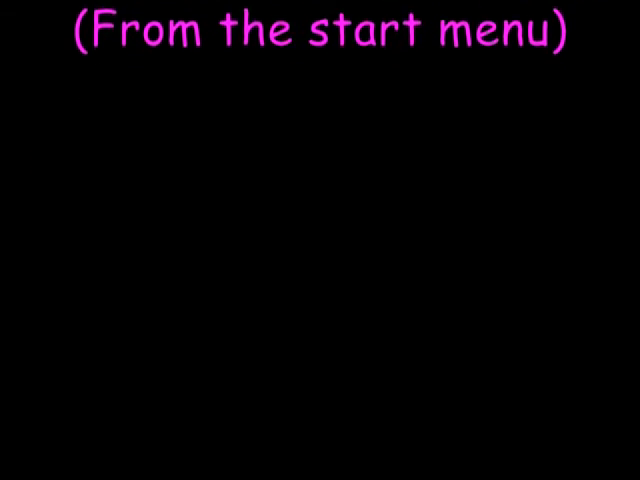
- Add the Russian keyboard from the input language list in Text Services and Input Languages
left_click(20, 464)
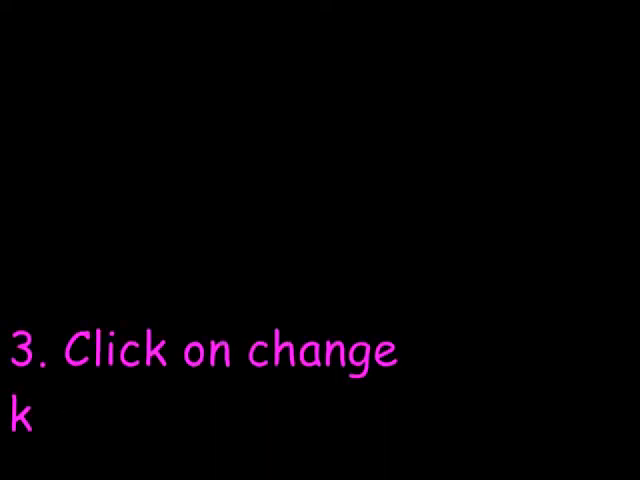
type("eyboards")
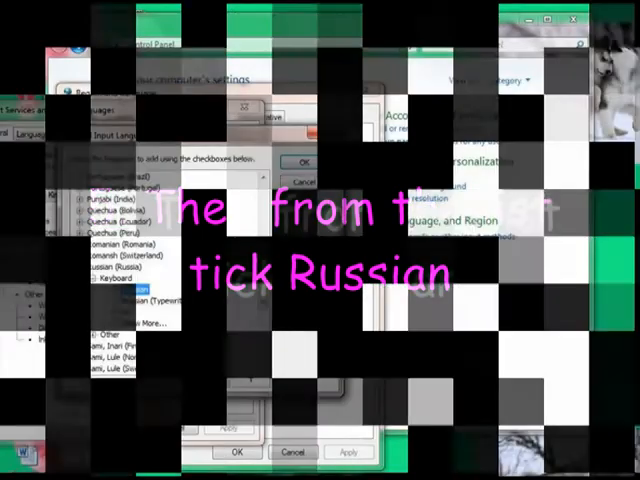
left_click(120, 288)
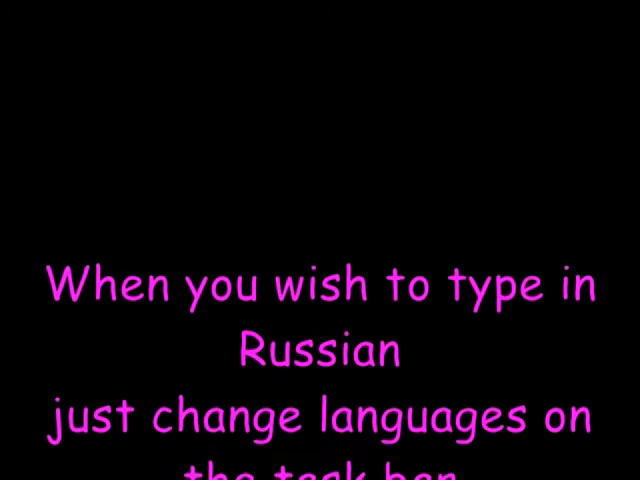
scroll("down", 3)
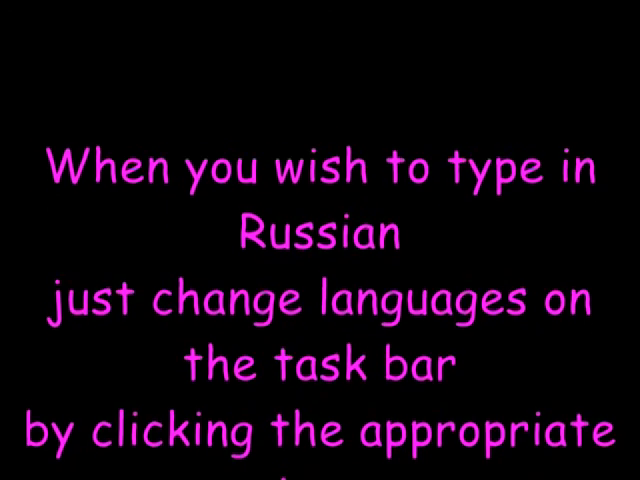